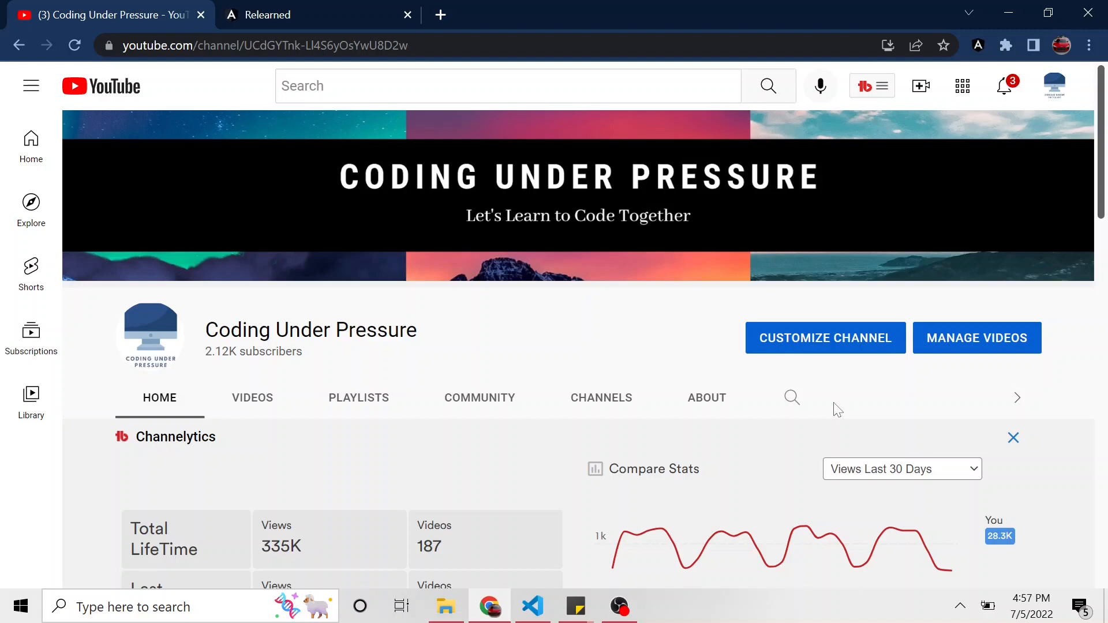
pyautogui.moveTo(851, 435)
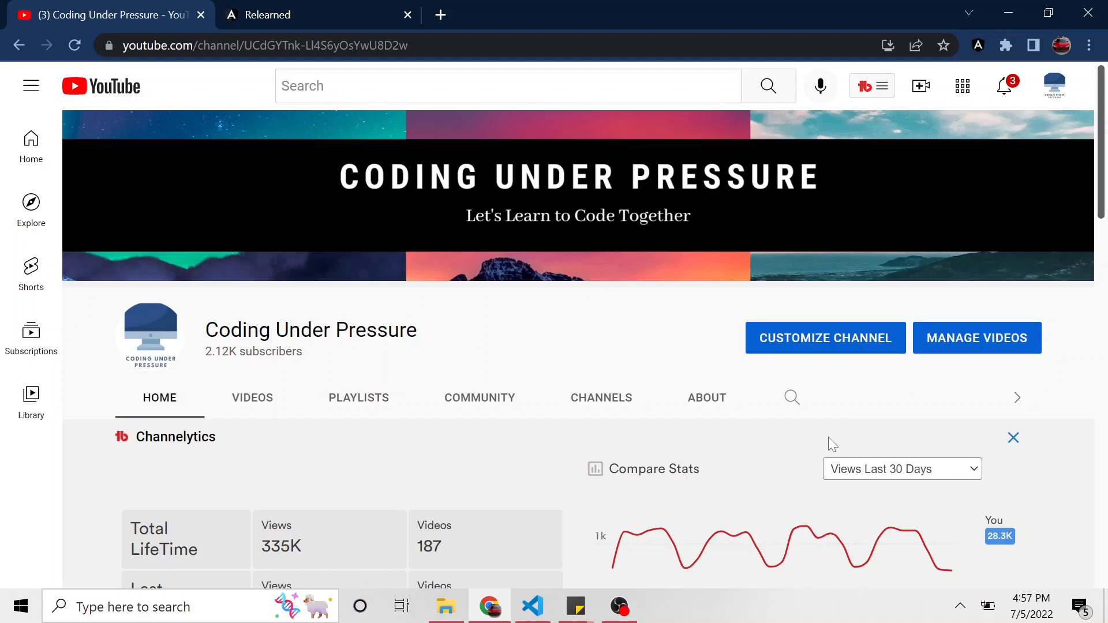
# - View the Best Movies contact form at localhost:4200/contact, then return to VS Code
pyautogui.click(532, 606)
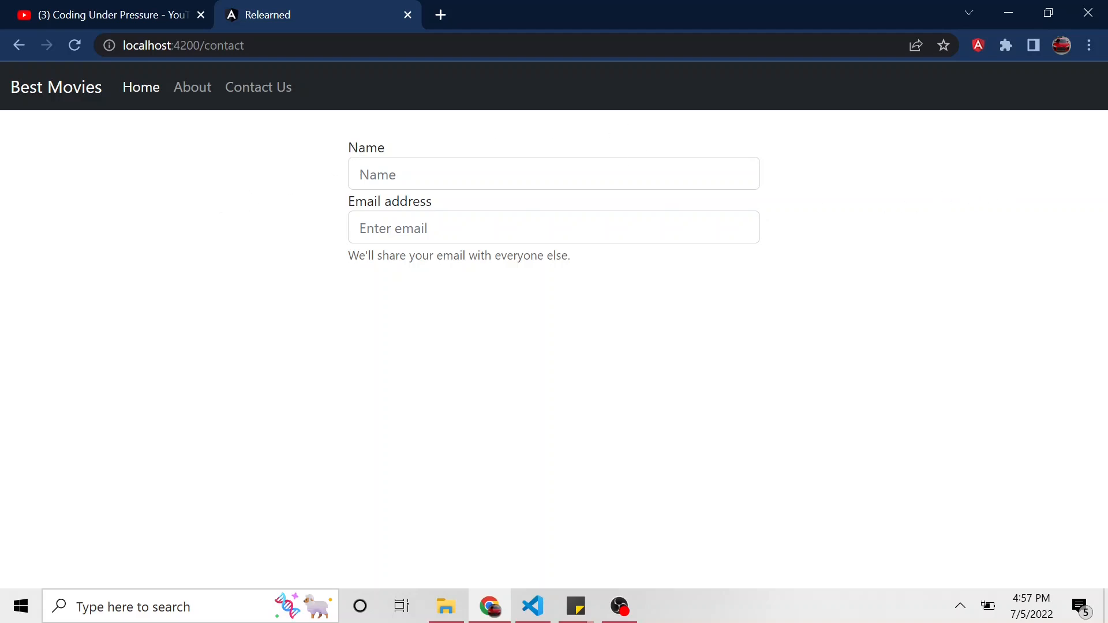
pyautogui.moveTo(379, 123)
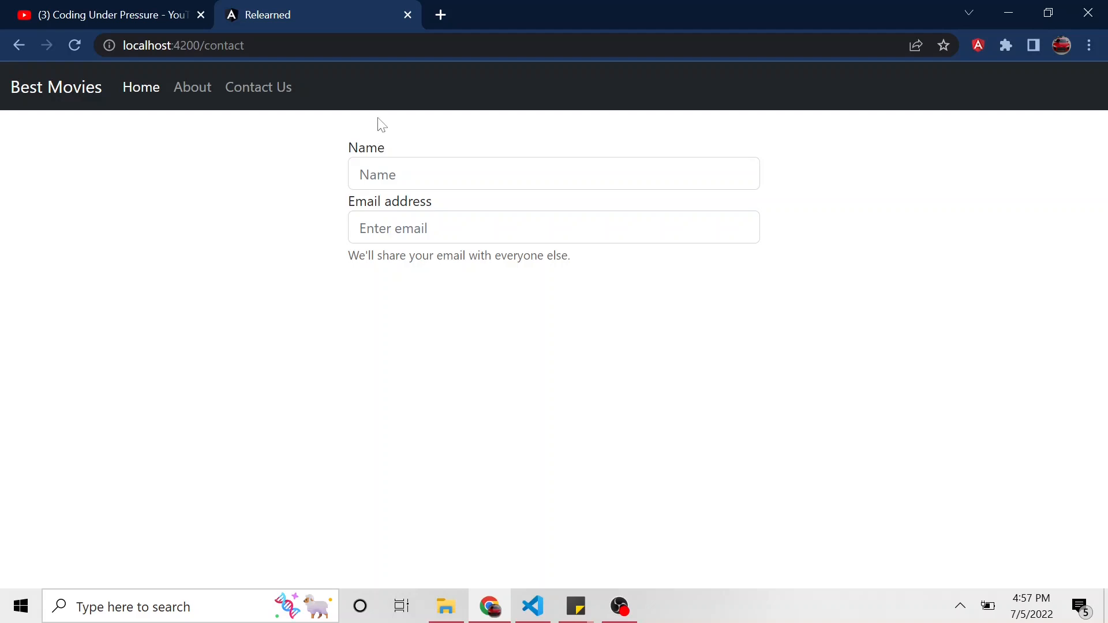
pyautogui.click(532, 606)
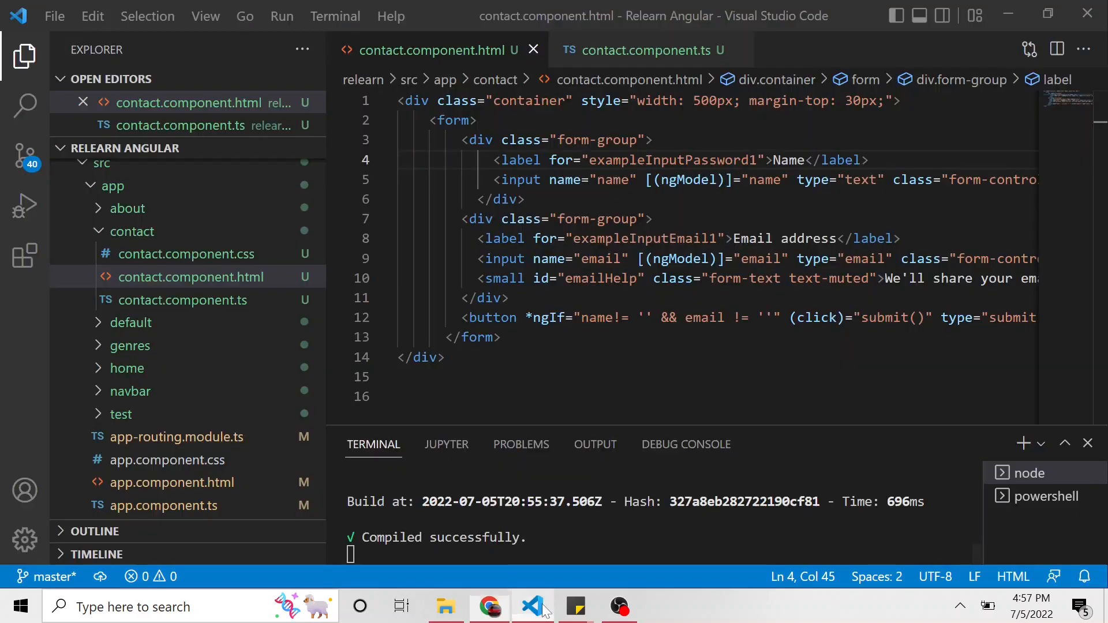
# - Add an 'interfaces' folder under app containing a new contact.ts file
pyautogui.click(132, 230)
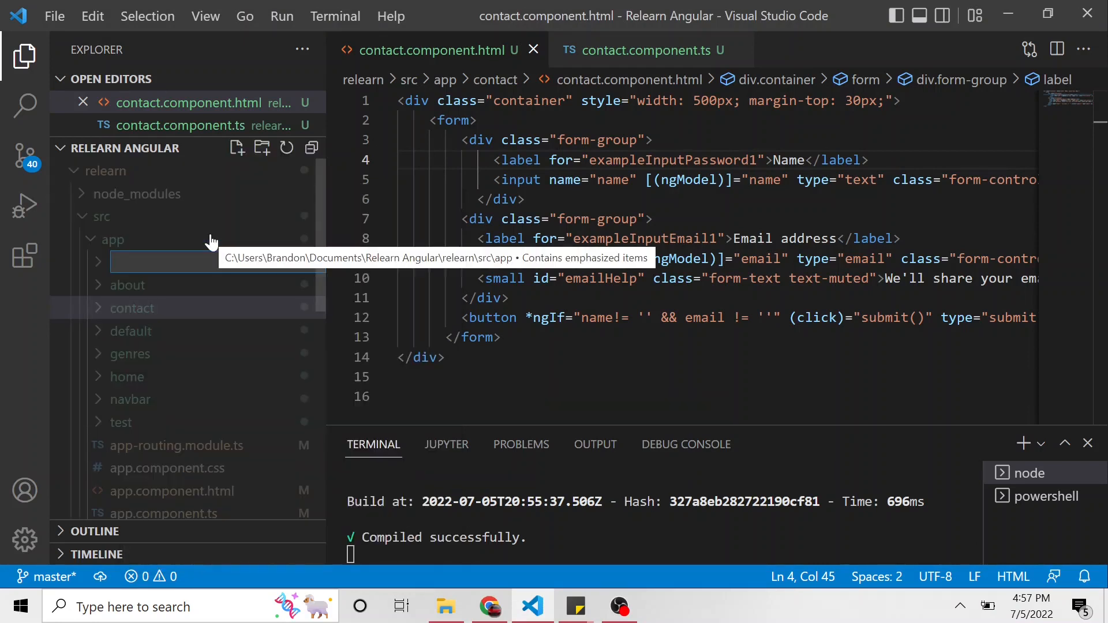
pyautogui.write('interfaces')
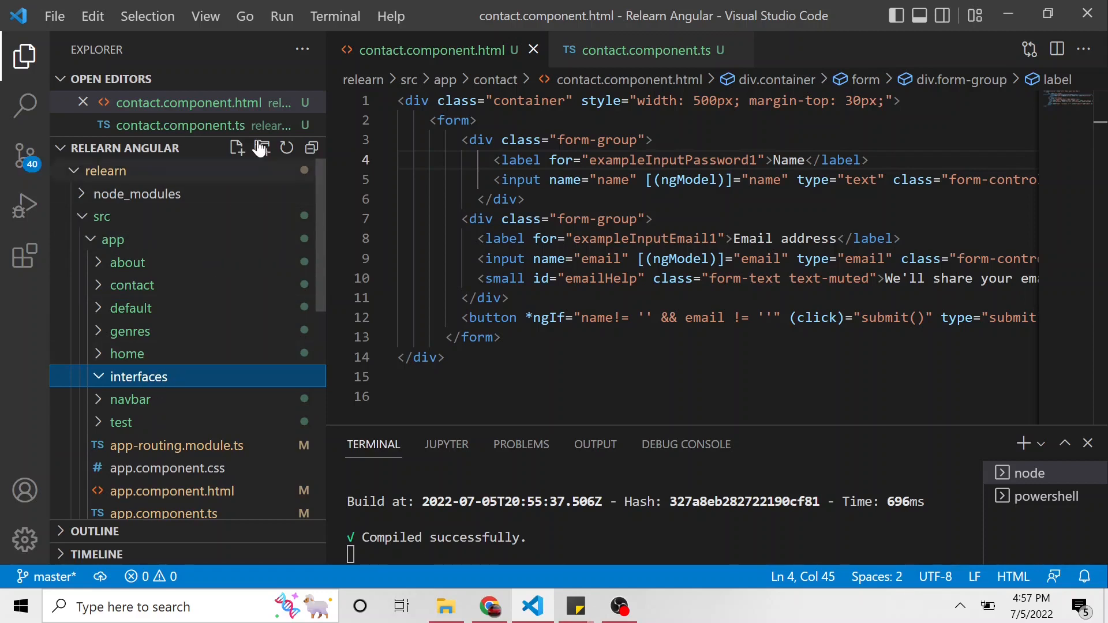
pyautogui.click(237, 148)
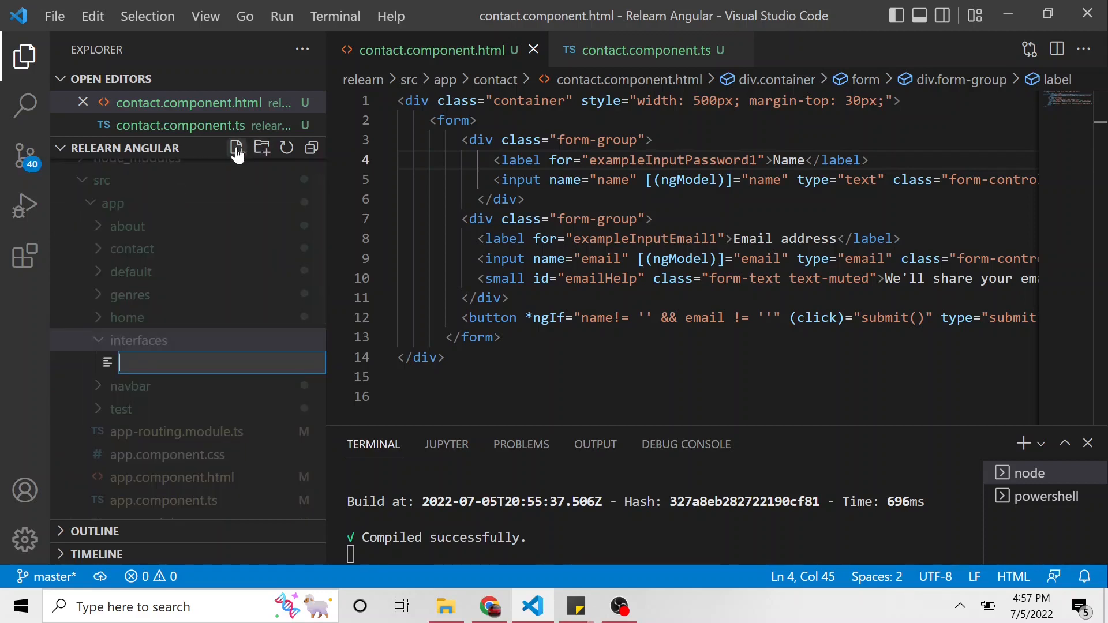
pyautogui.write('contact.ts')
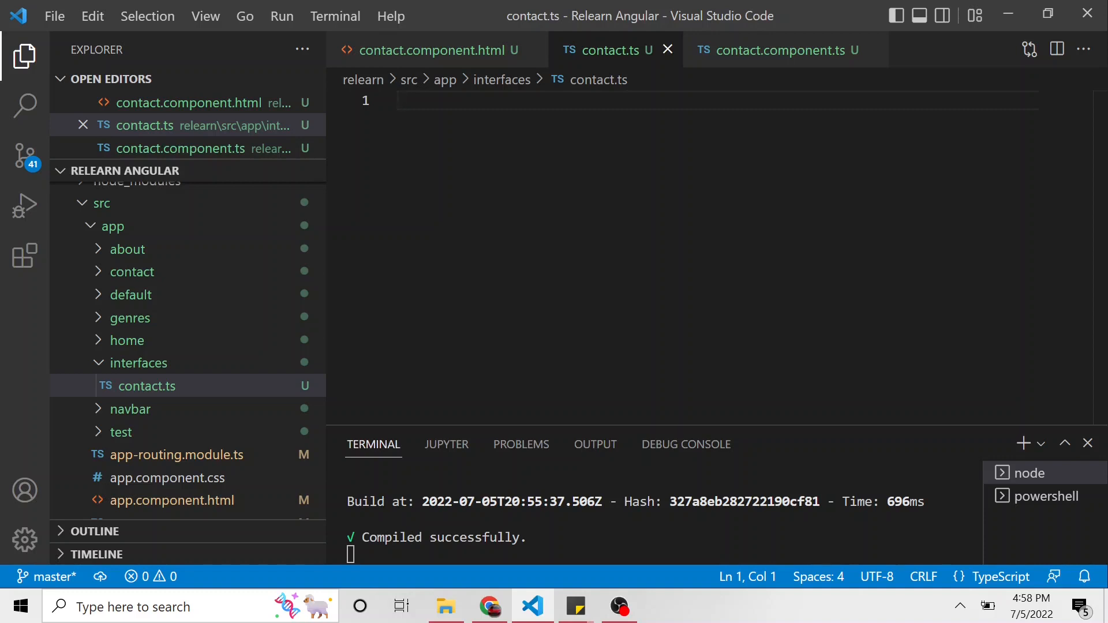
# - Write 'export interface contact { email: string, name: string }' in contact.ts
pyautogui.write('export')
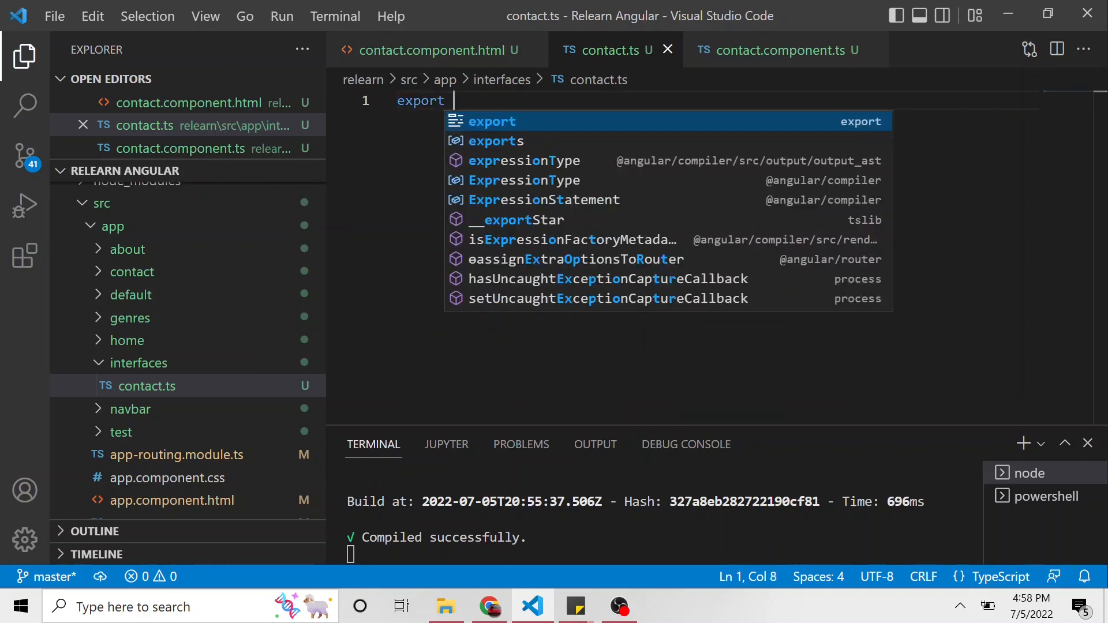
pyautogui.write('interface')
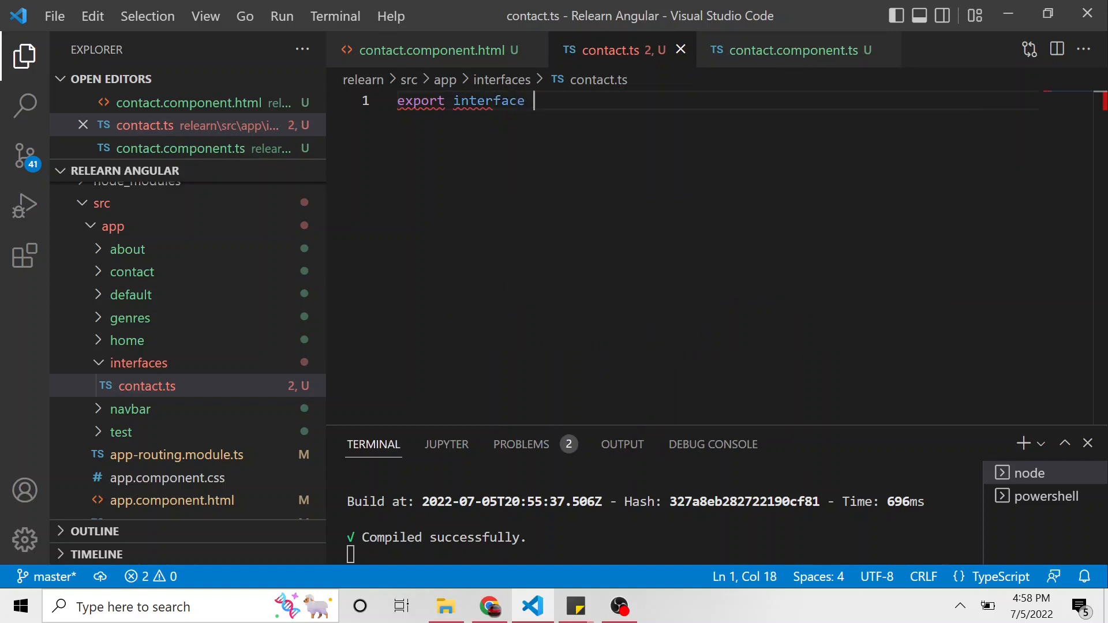
pyautogui.write('contact')
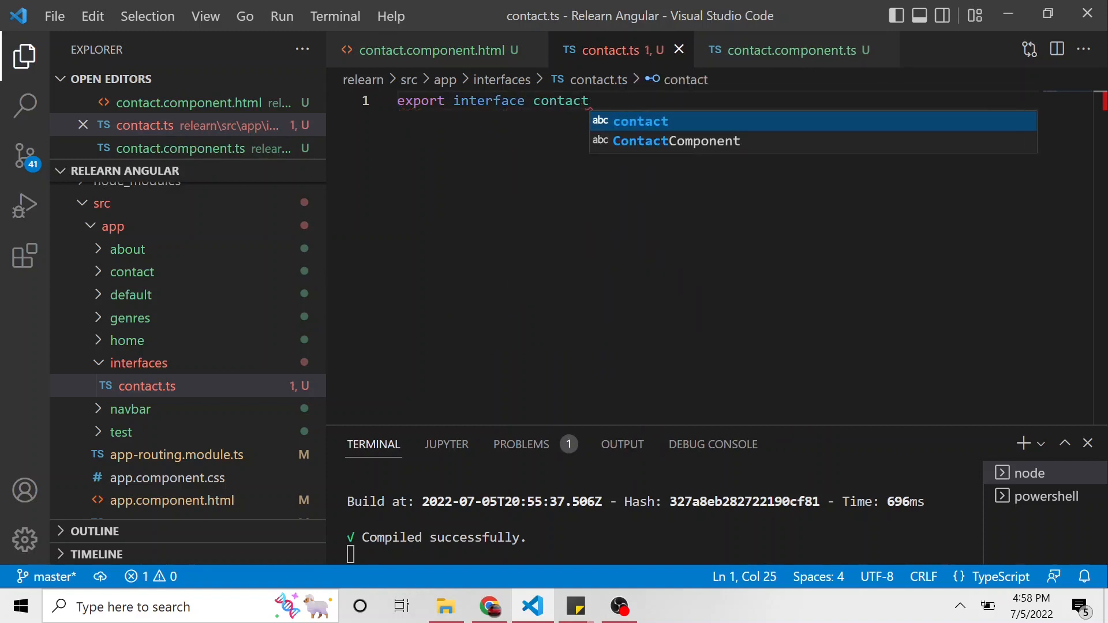
pyautogui.write('{')
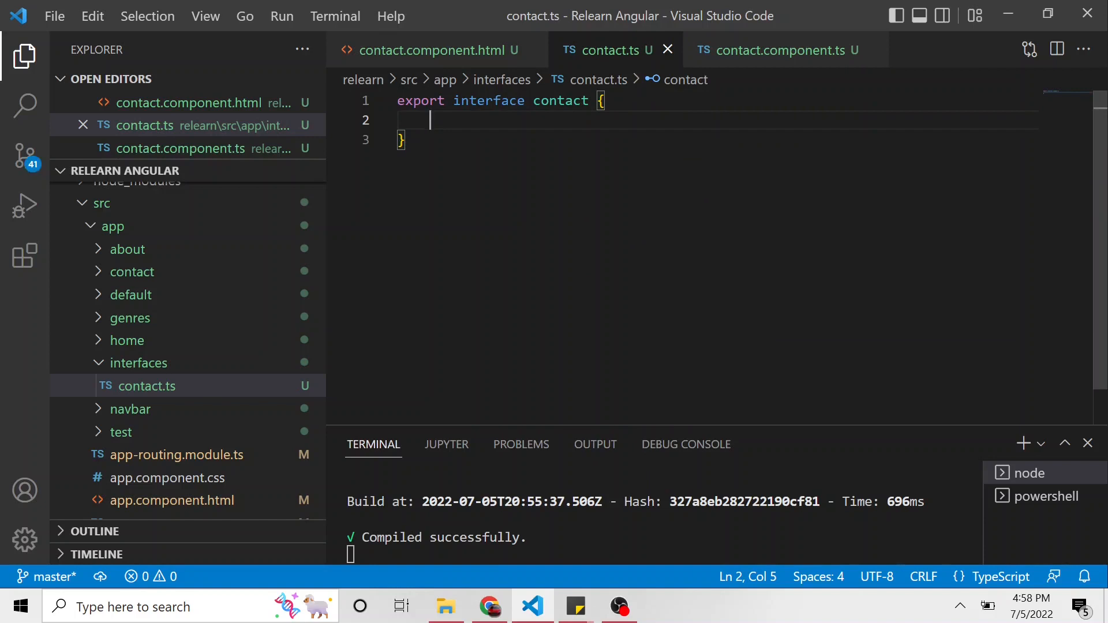
pyautogui.write('email')
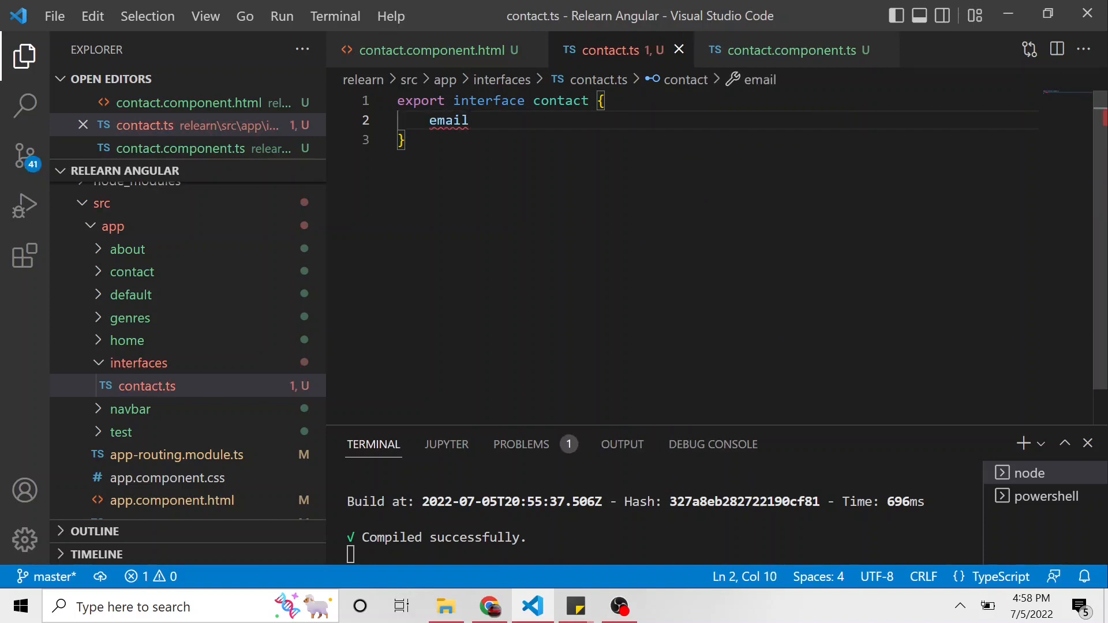
pyautogui.write(': string,')
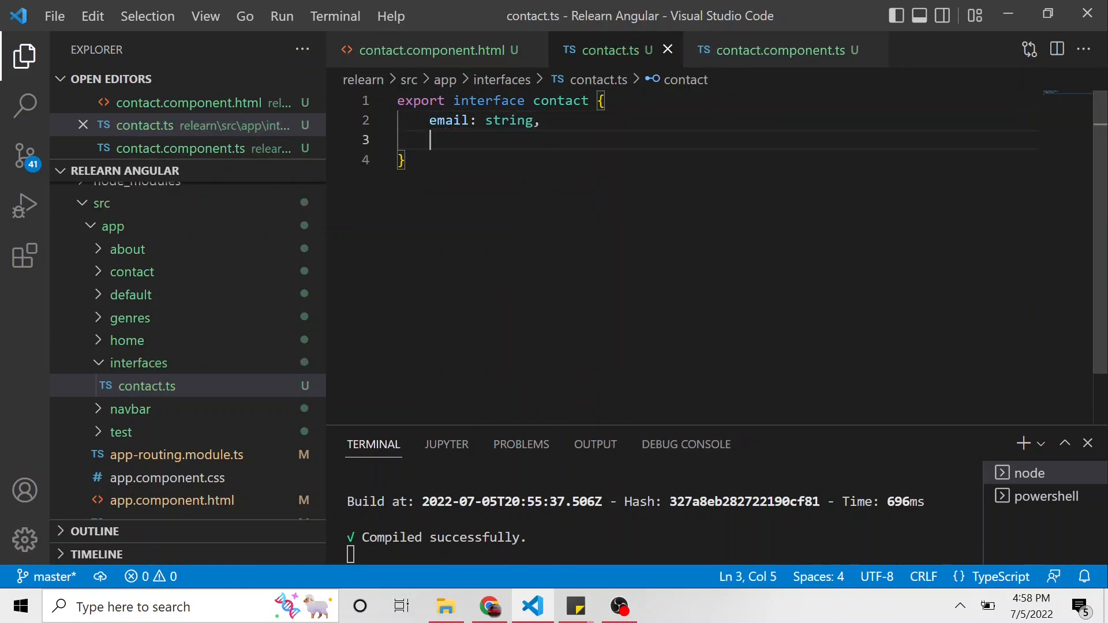
pyautogui.write('name: string')
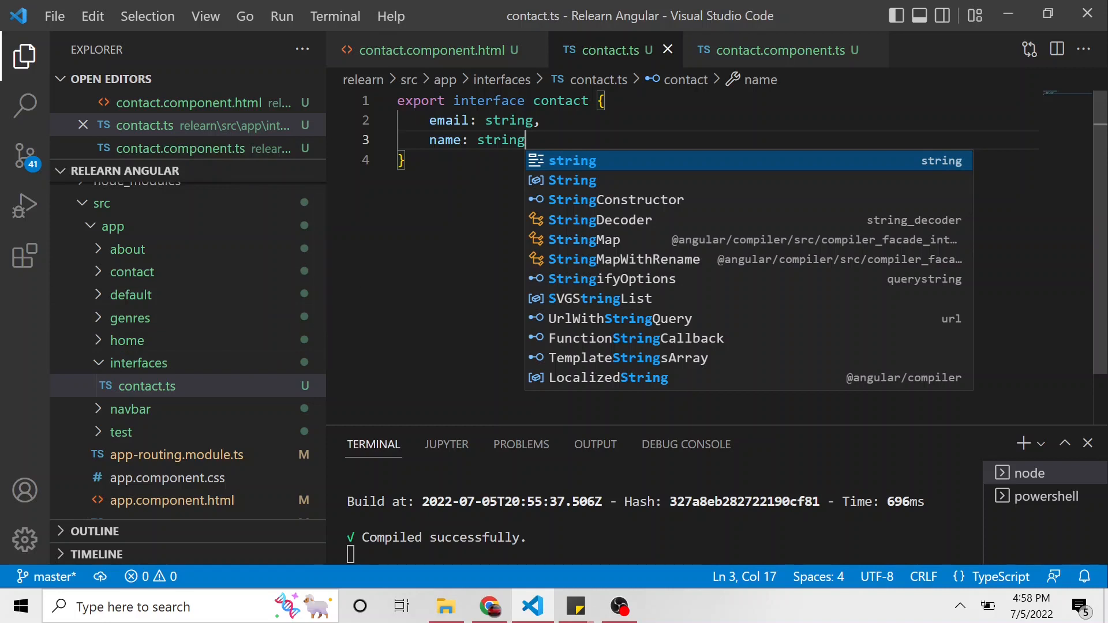
pyautogui.moveTo(777, 51)
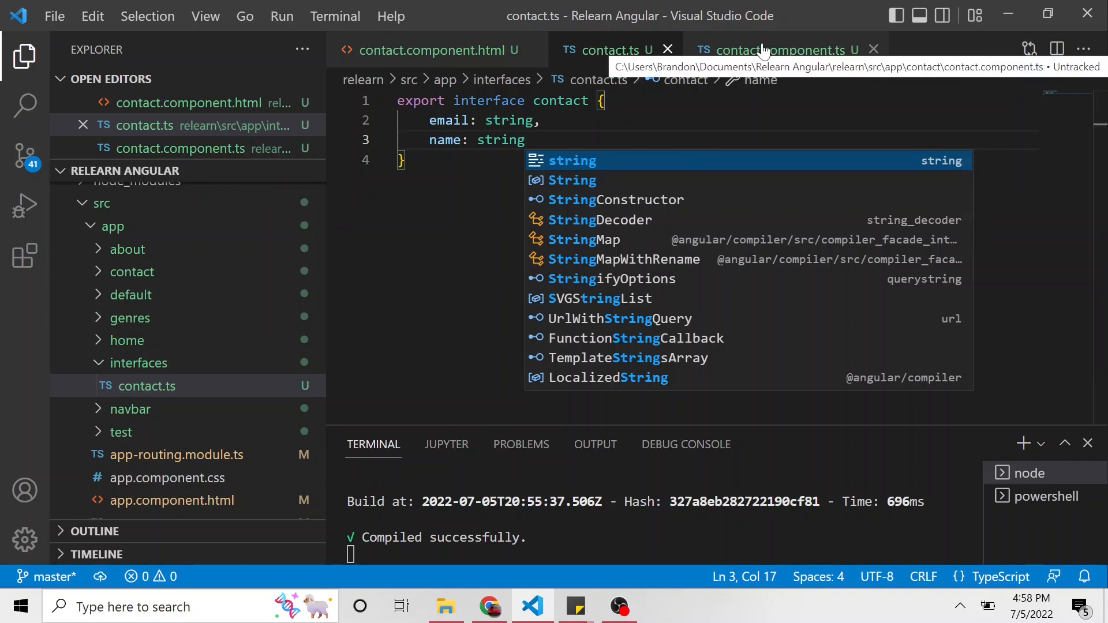
# - Replace the separate name and email fields with person: contact = { name: '', email: '' };
pyautogui.click(778, 50)
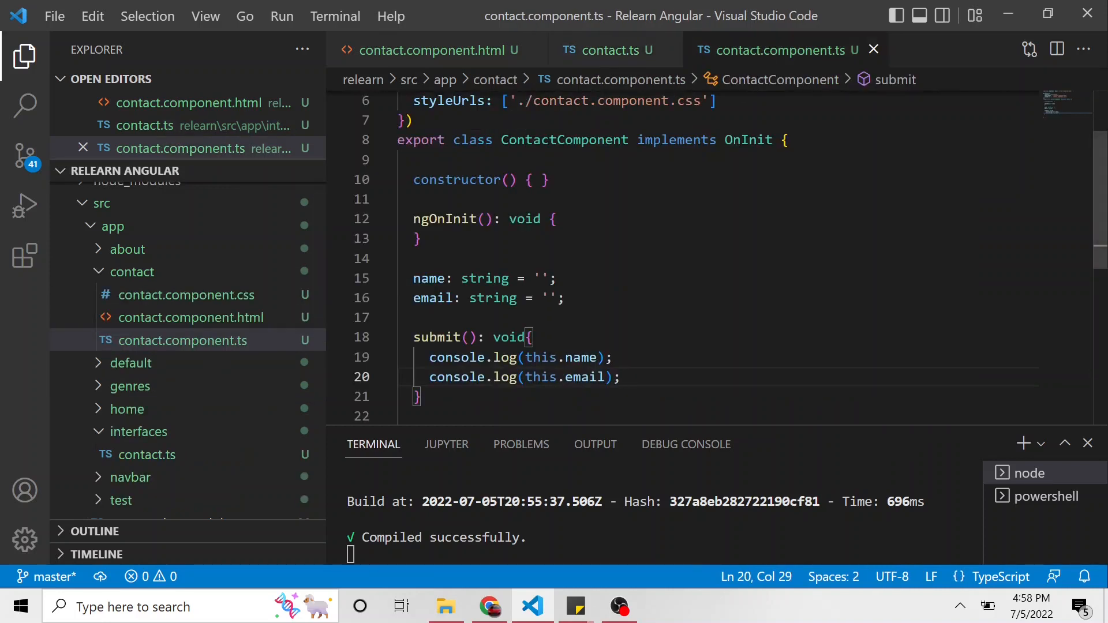
pyautogui.moveTo(412, 278); pyautogui.dragTo(566, 298)
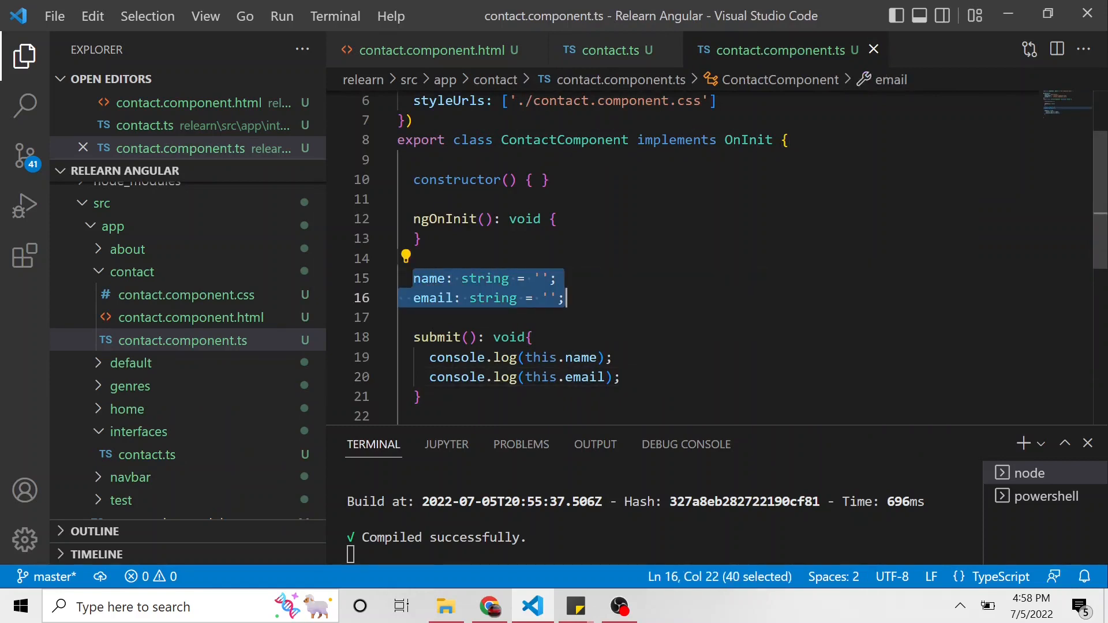
pyautogui.write('p')
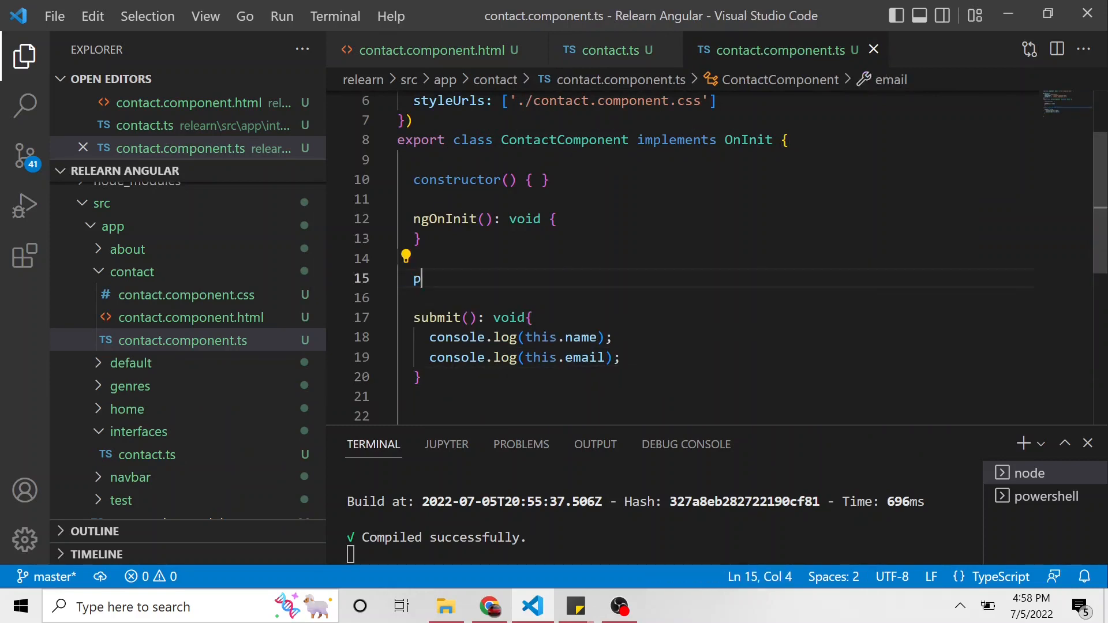
pyautogui.write('erson:')
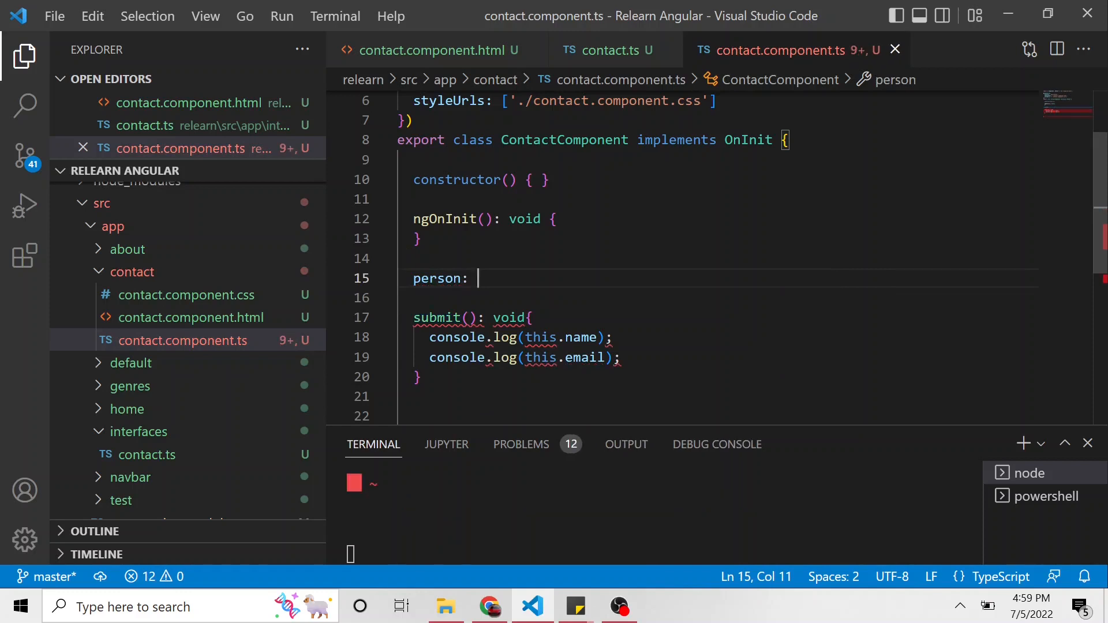
pyautogui.write('contact')
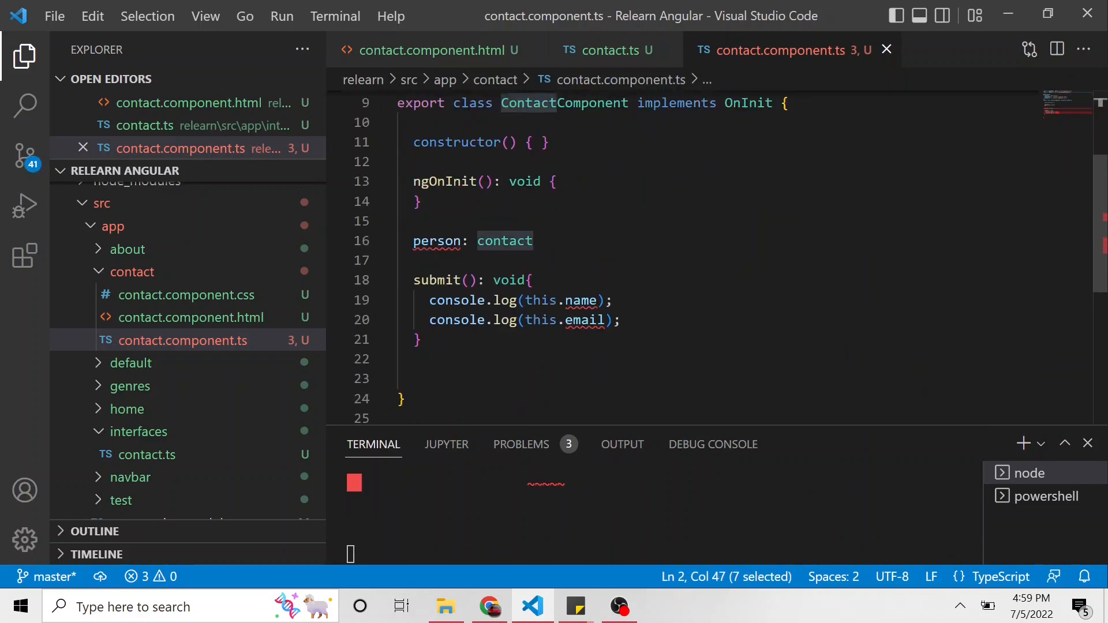
pyautogui.write('= {}')
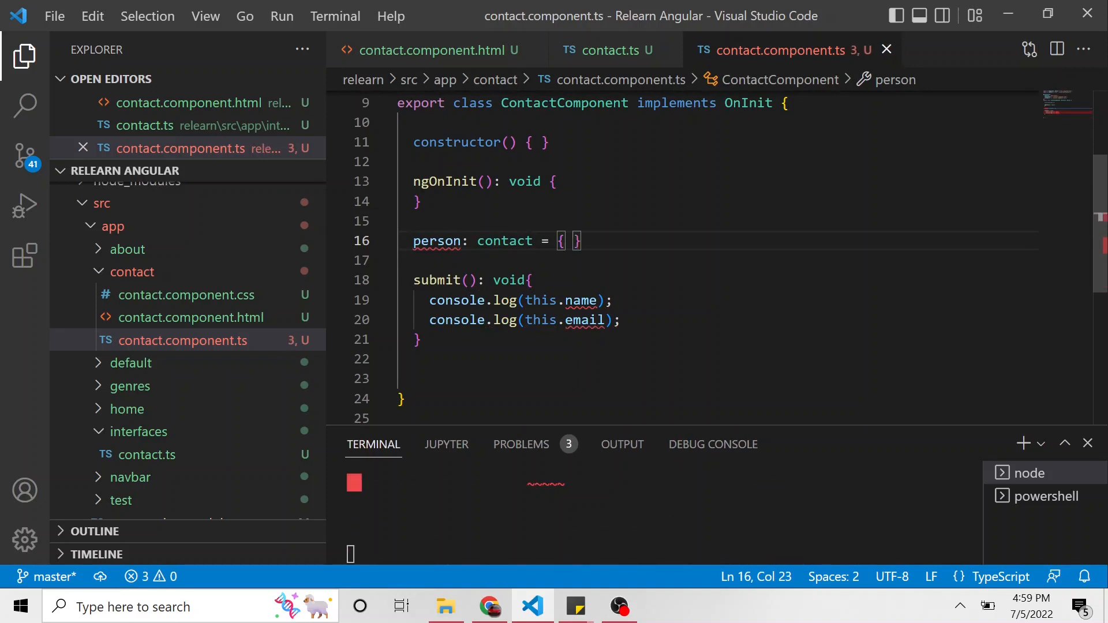
pyautogui.write("name: '")
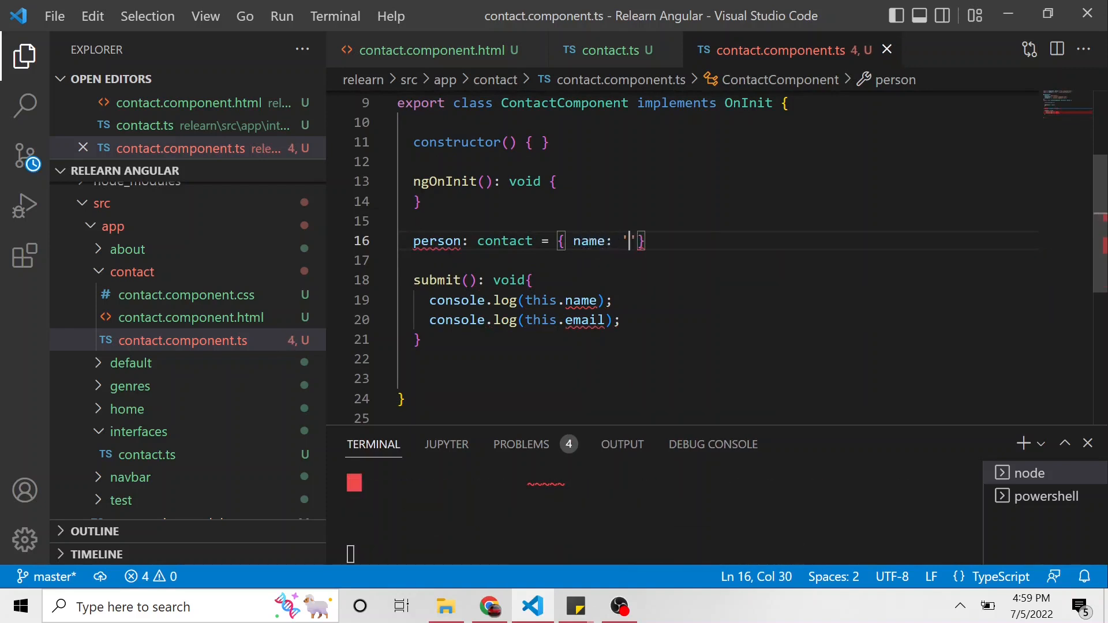
pyautogui.write("',")
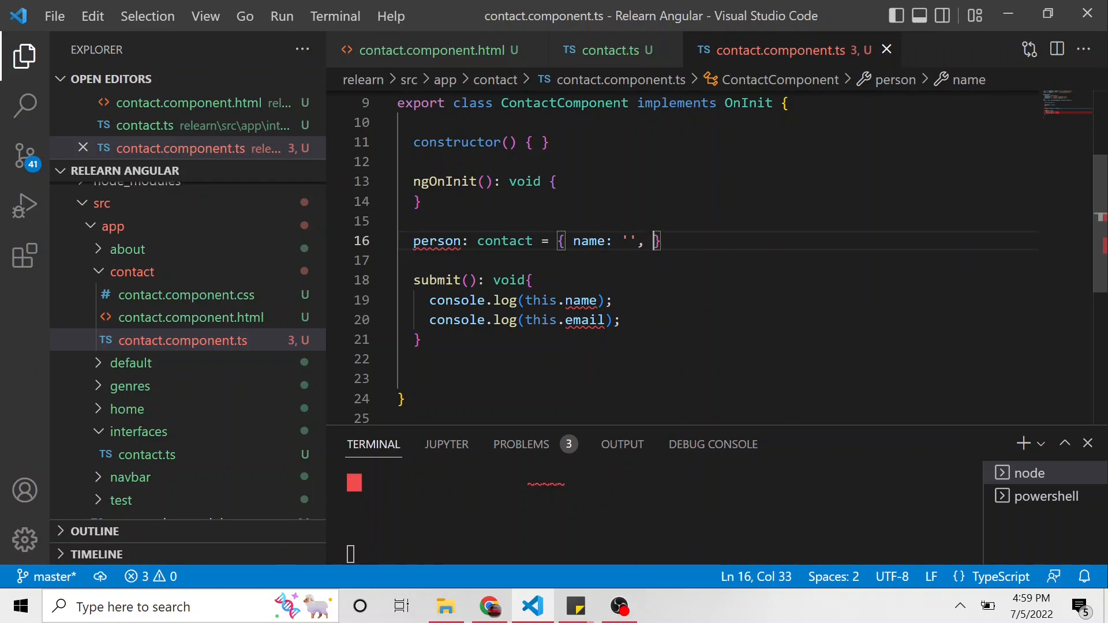
pyautogui.write('email:')
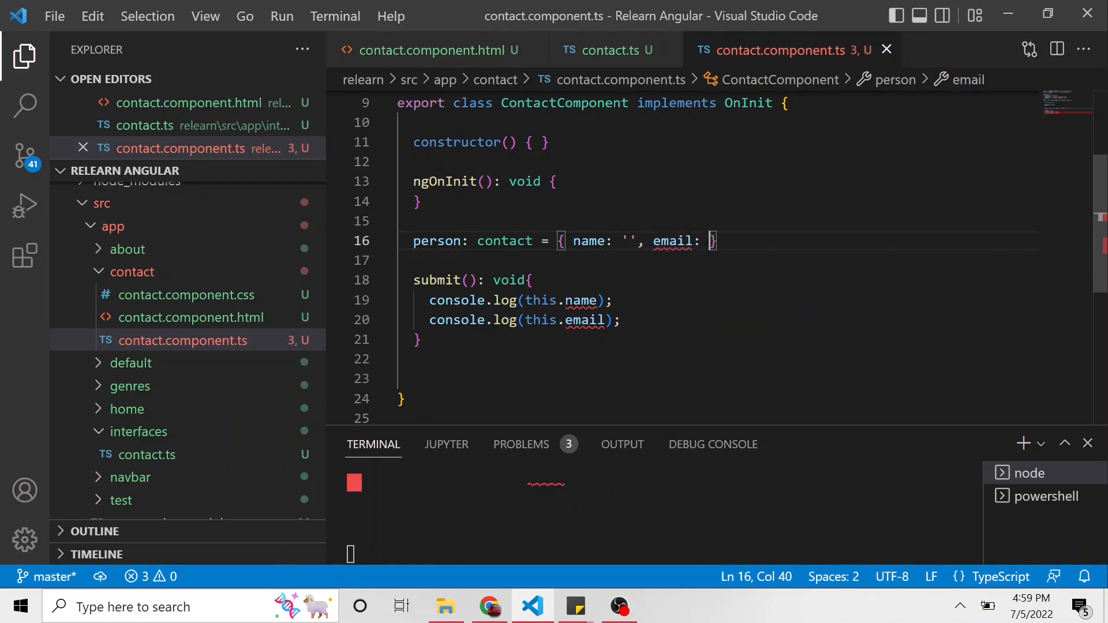
pyautogui.write("''};")
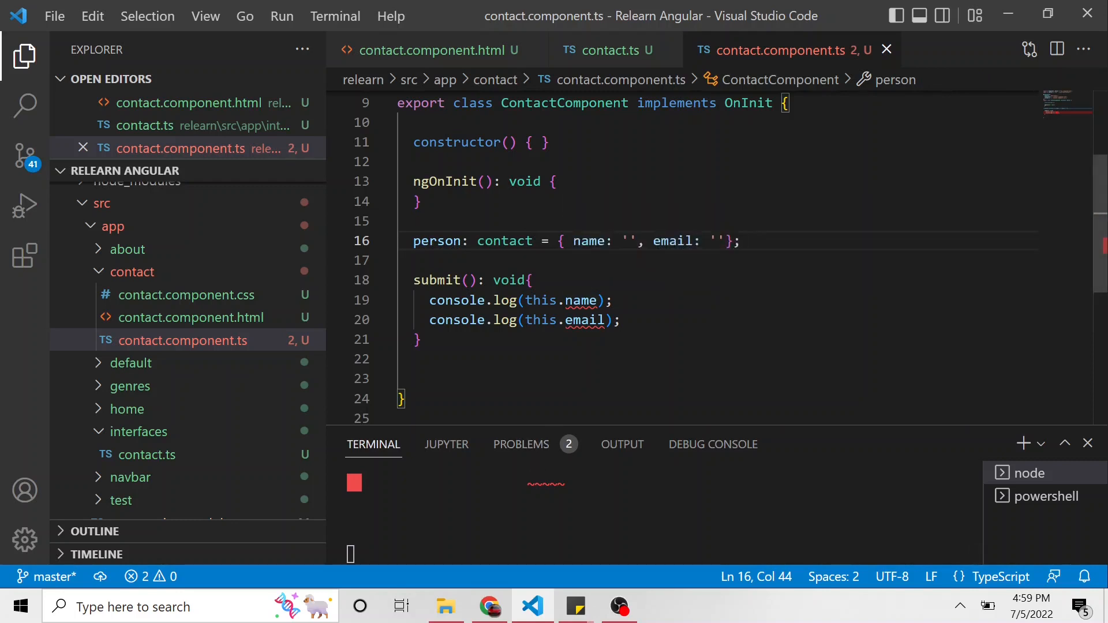
# - Change the submit console.log calls to log this.person.name and this.person.email
pyautogui.doubleClick(580, 299)
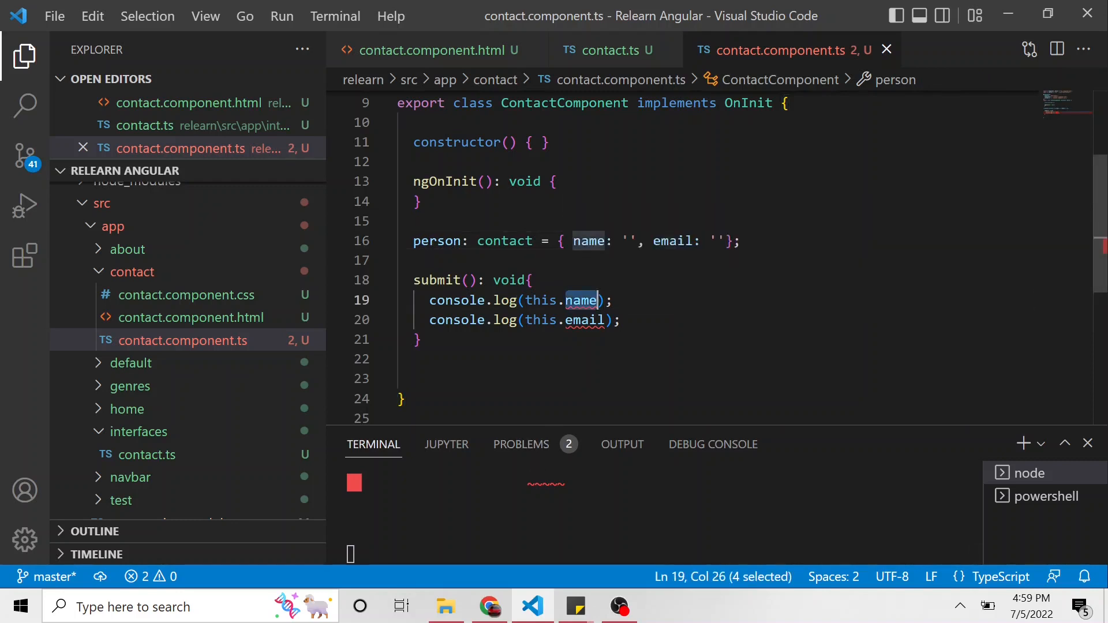
pyautogui.write('person.')
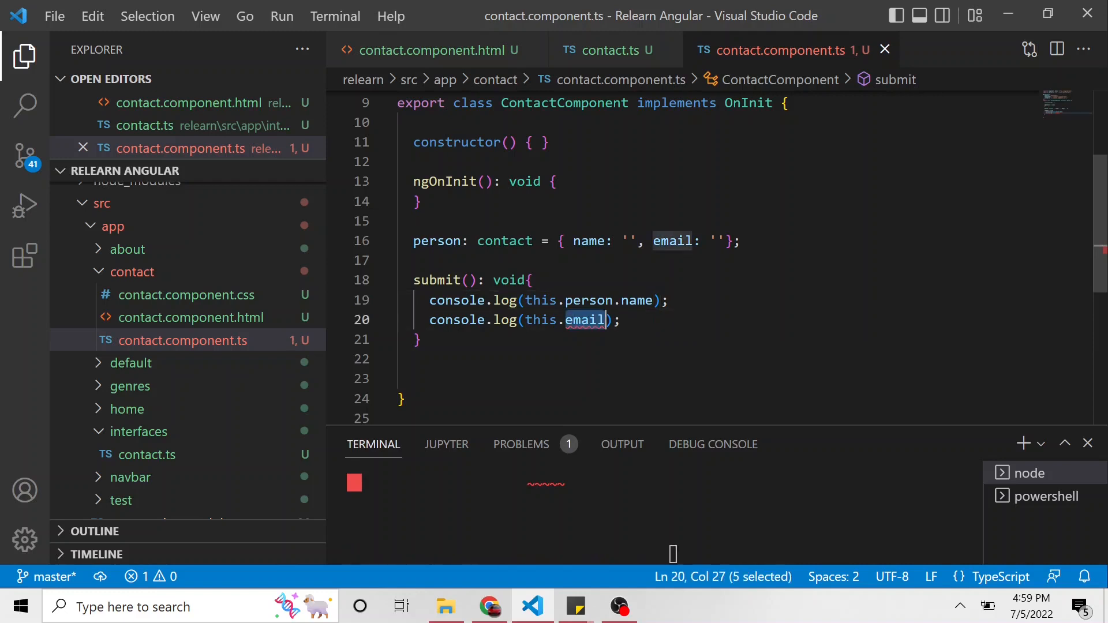
pyautogui.write('person')
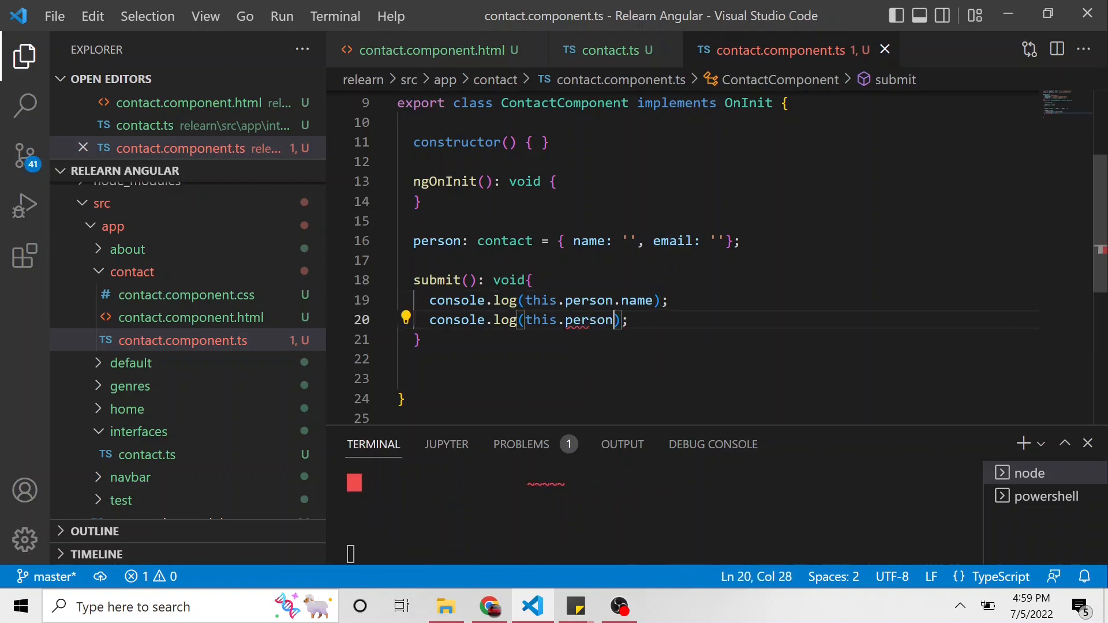
pyautogui.write('.email')
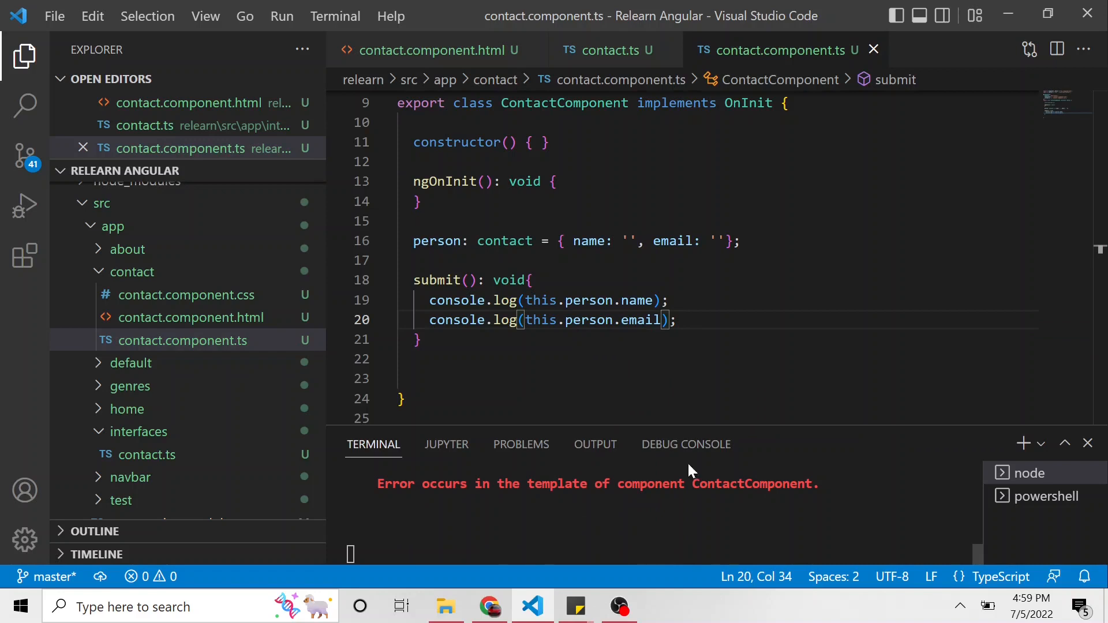
pyautogui.click(434, 50)
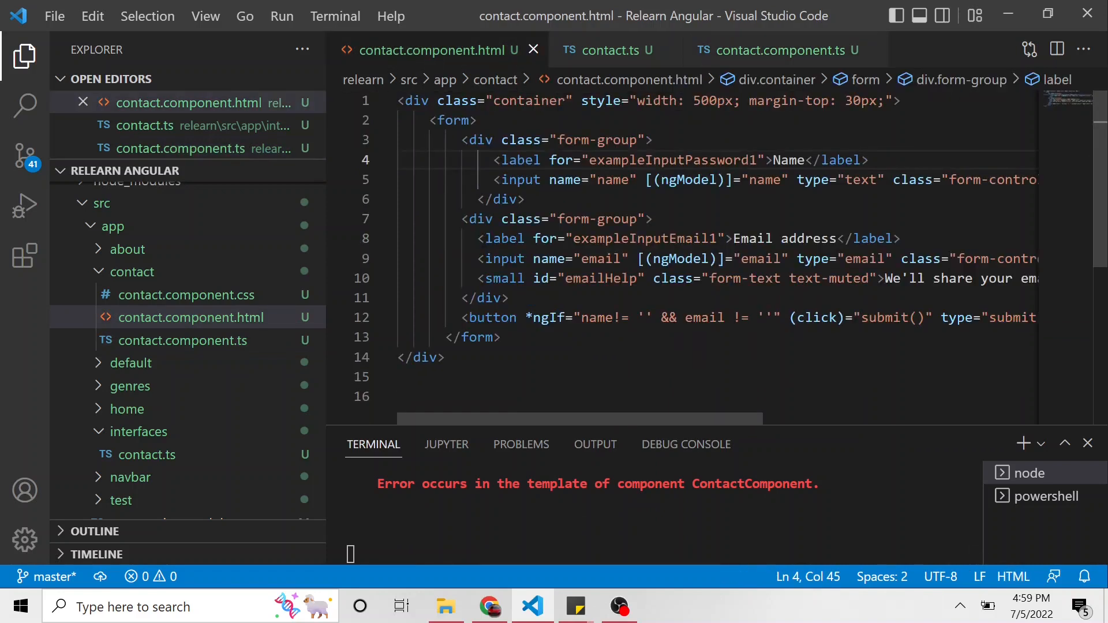
# - Point both ngModel bindings and the *ngIf submit condition at person.name and person.email
pyautogui.doubleClick(764, 179)
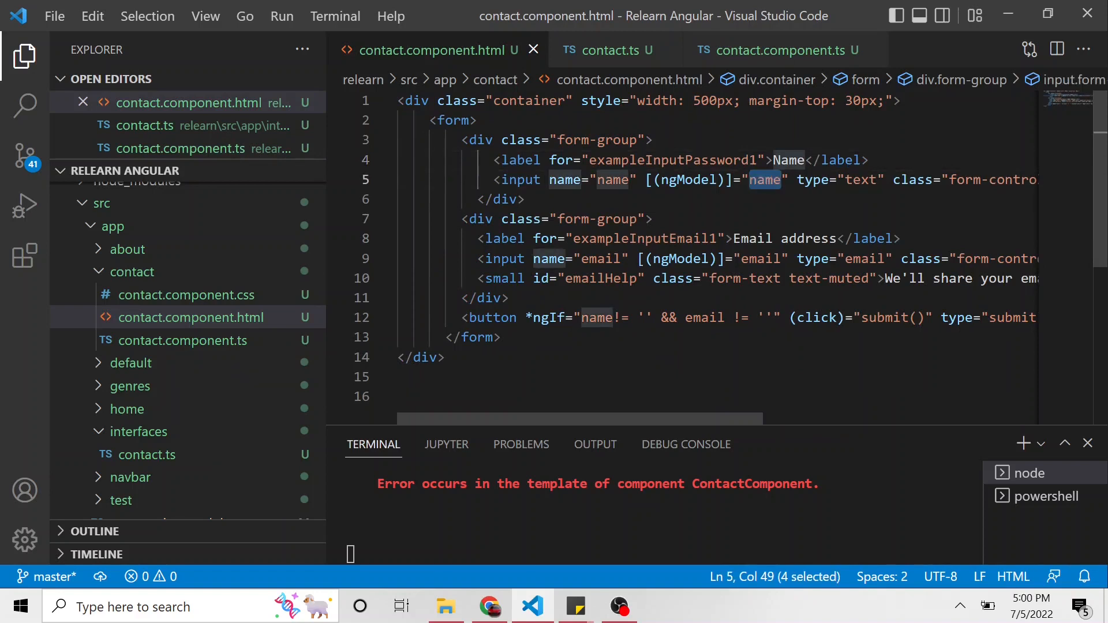
pyautogui.write('person.')
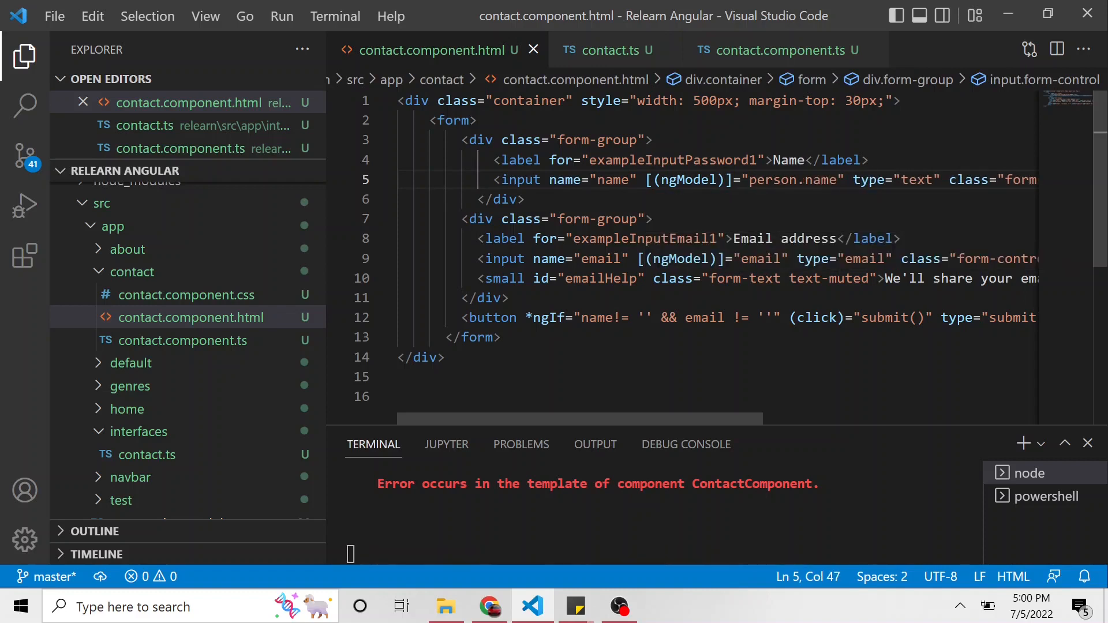
pyautogui.write('person')
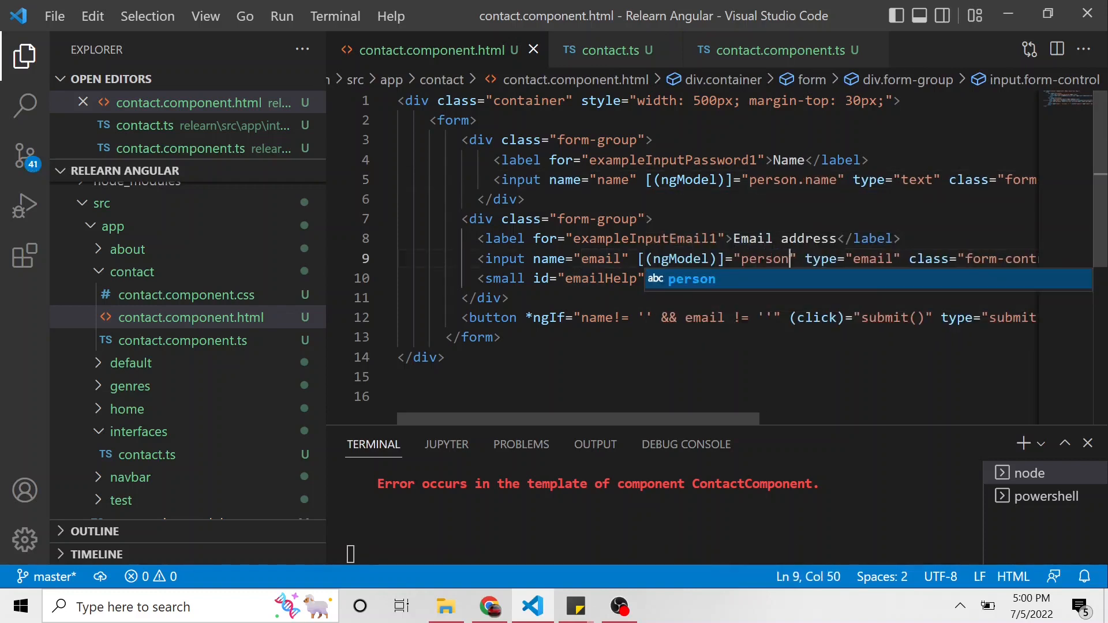
pyautogui.write('.email')
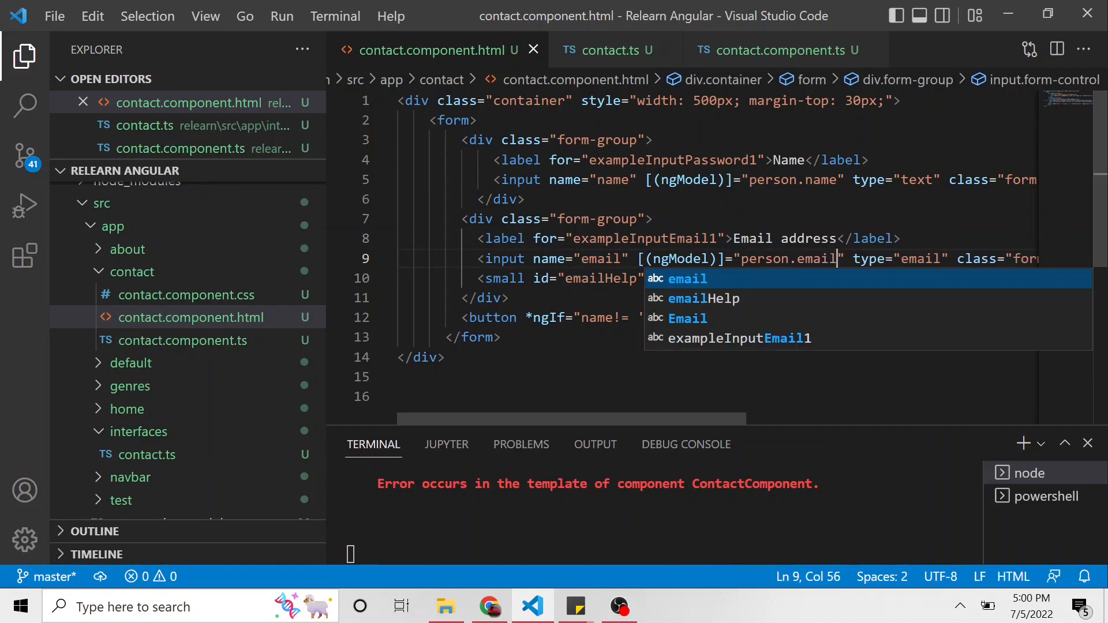
pyautogui.click(481, 199)
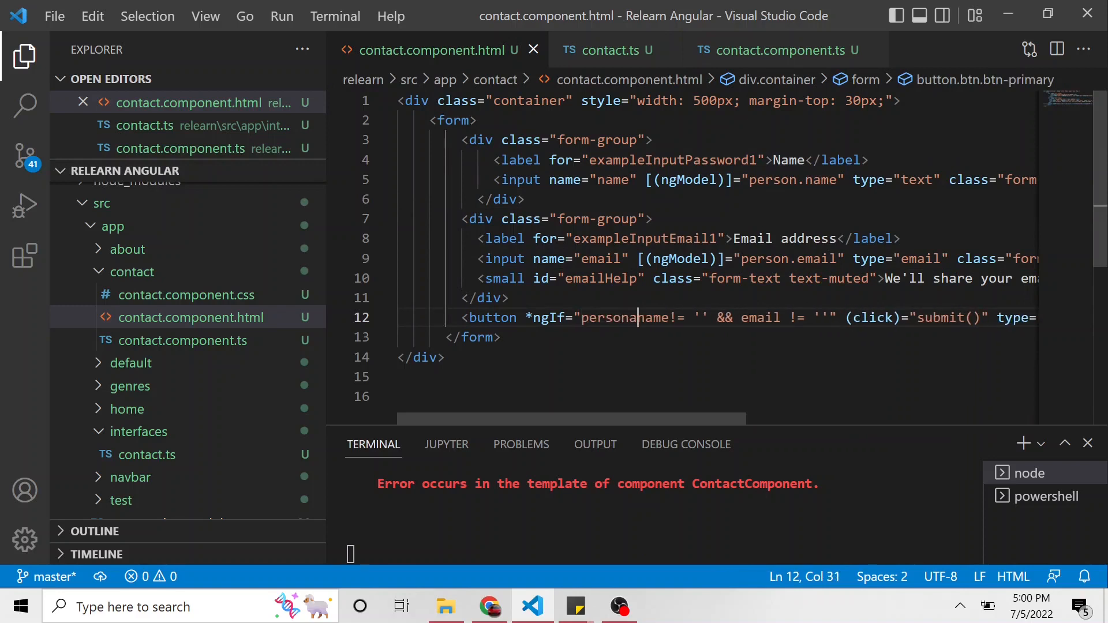
pyautogui.write('.')
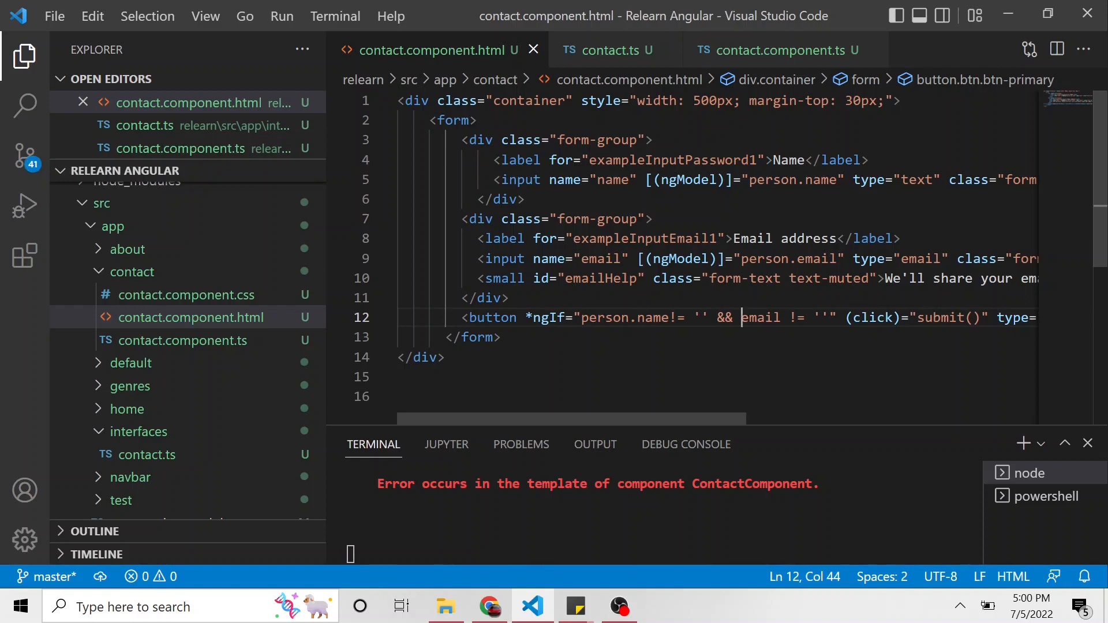
pyautogui.write('person.')
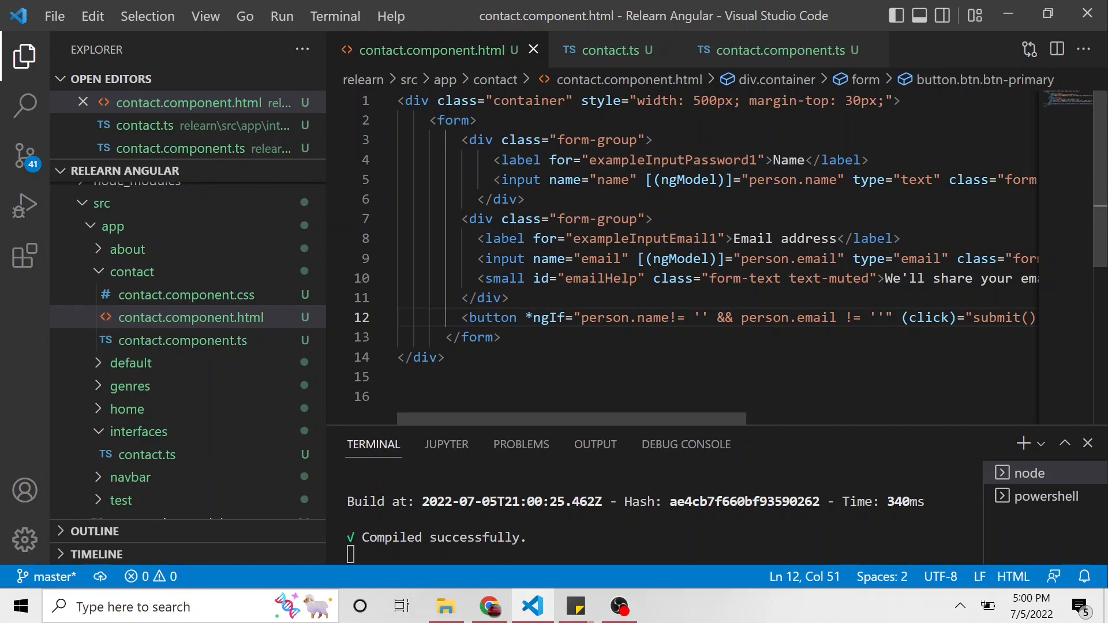
pyautogui.click(489, 607)
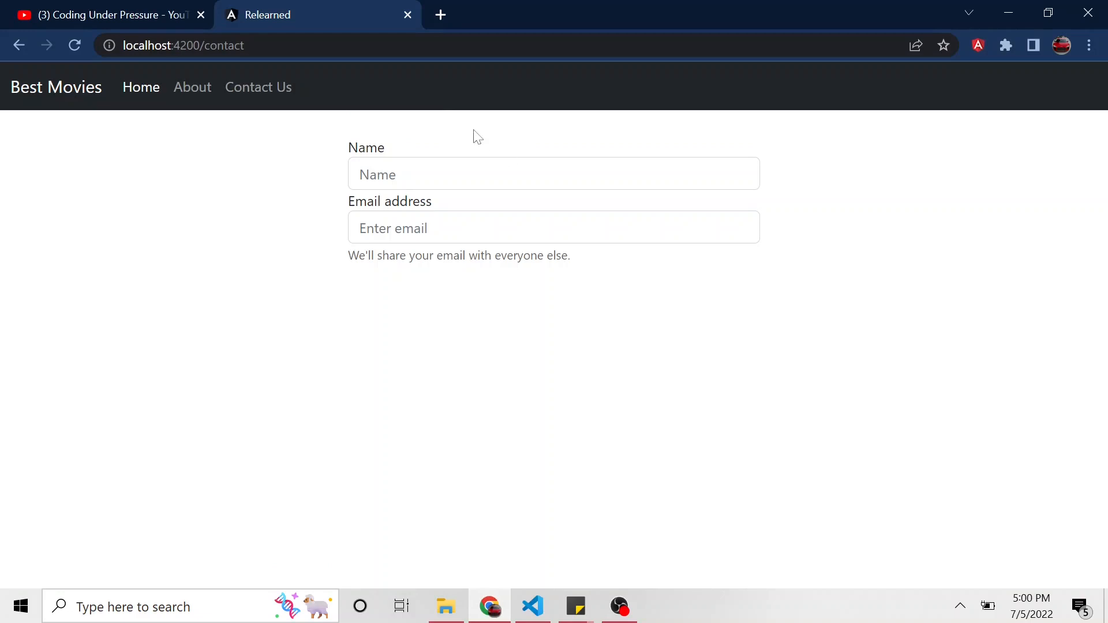
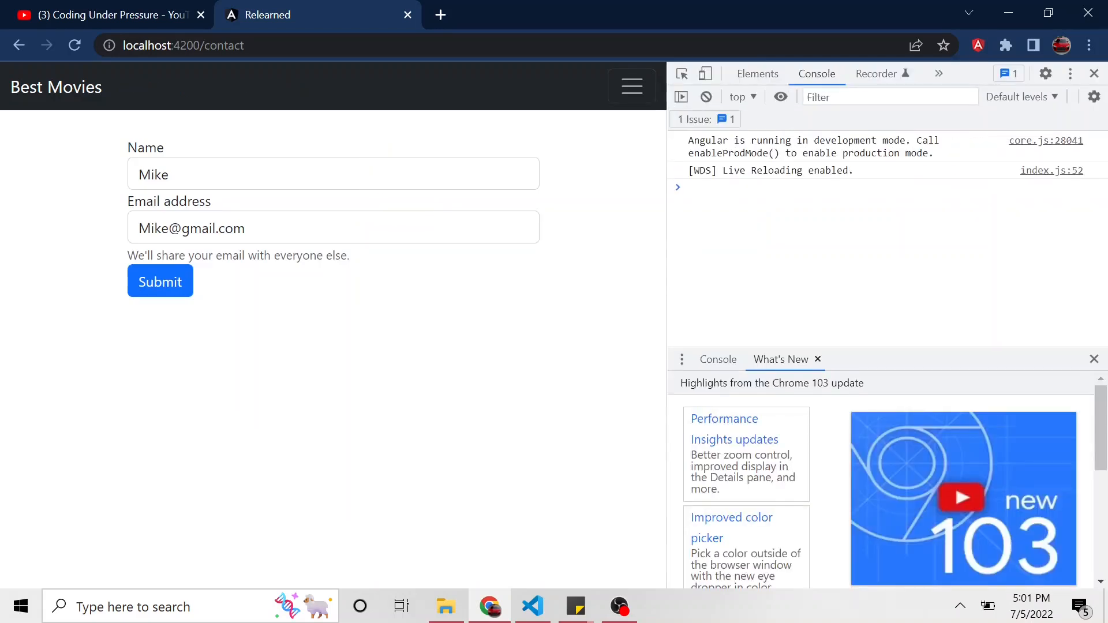
pyautogui.click(160, 281)
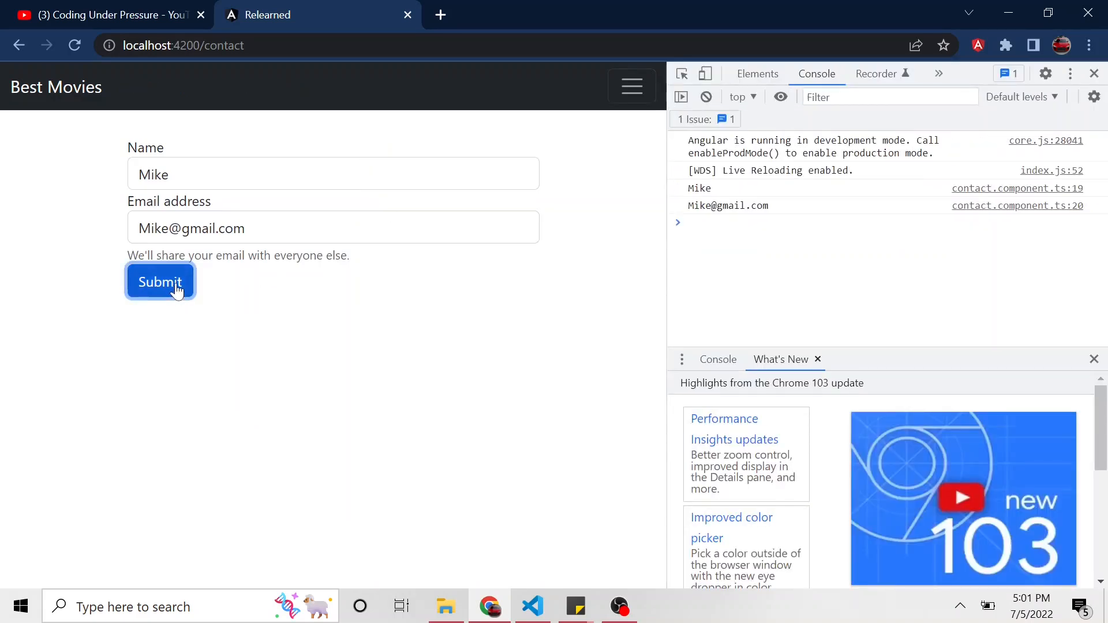
pyautogui.moveTo(706, 196)
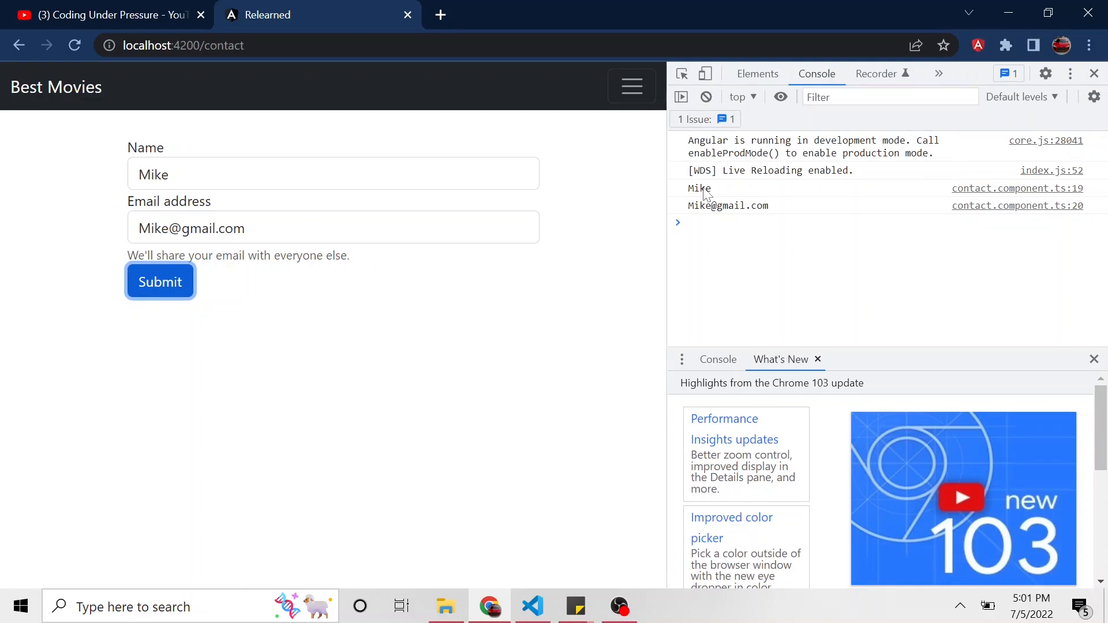
pyautogui.moveTo(555, 528)
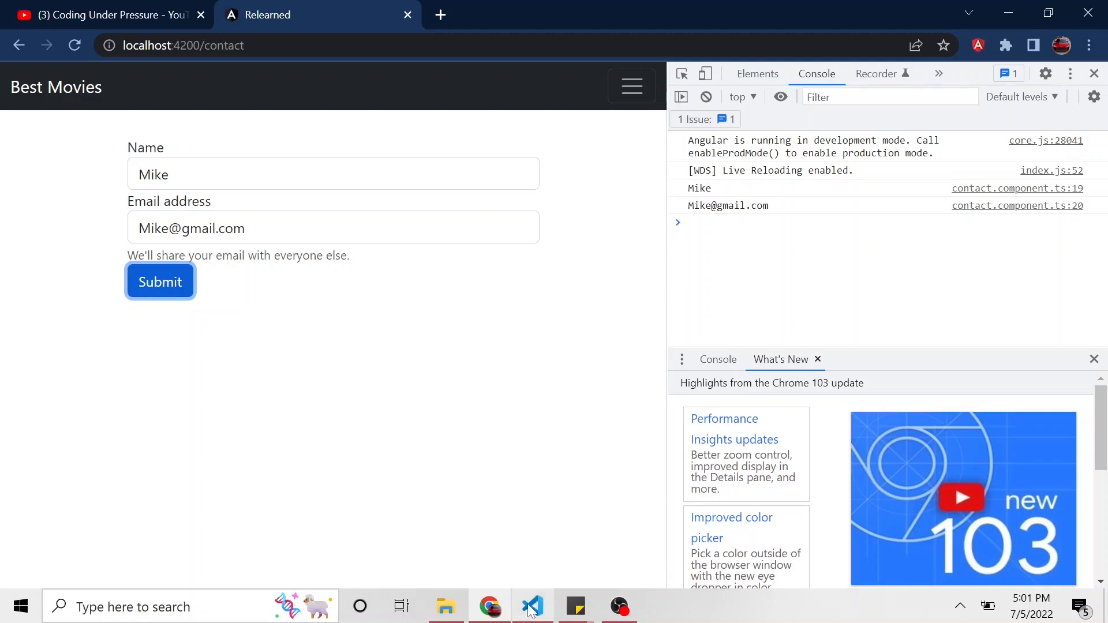
pyautogui.click(532, 607)
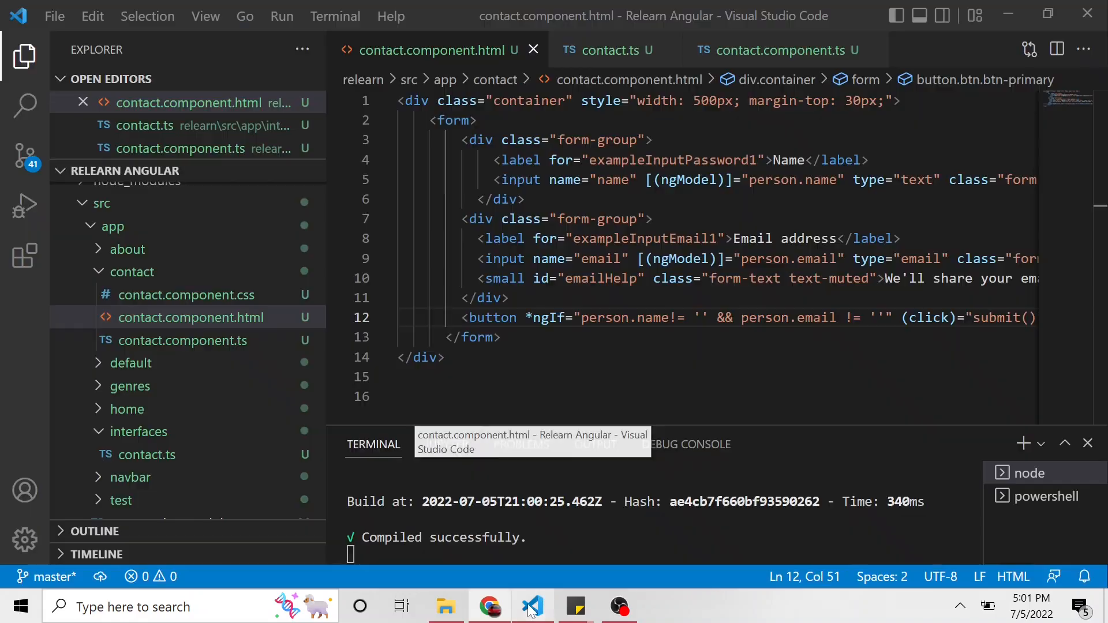